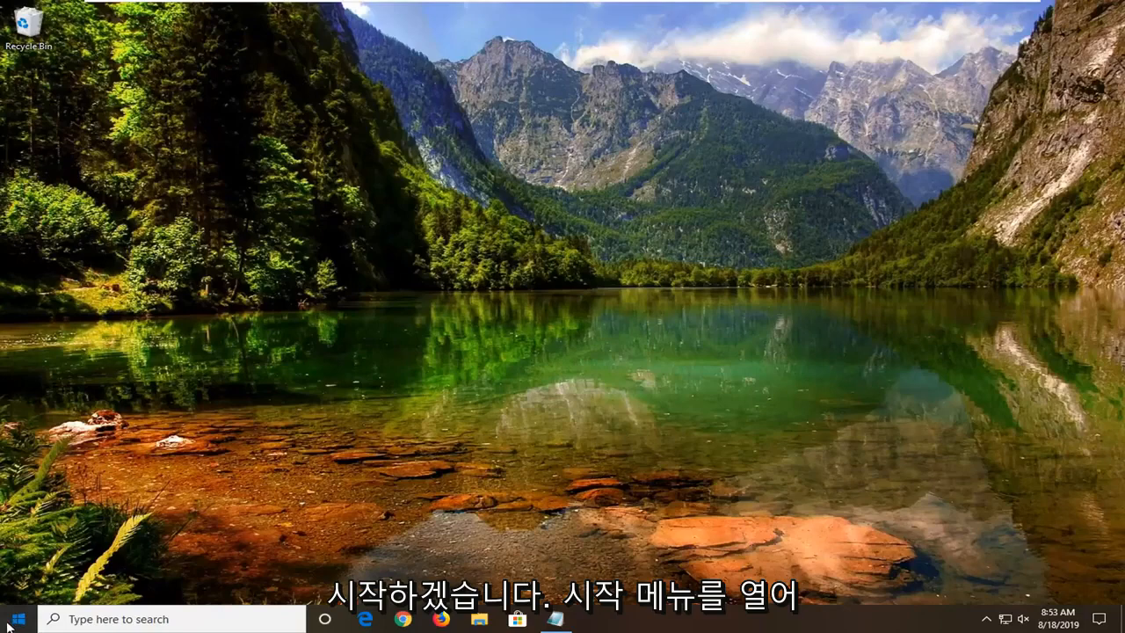
# Launch Registry Editor from Start search and approve the UAC prompt
pyautogui.click(14, 619)
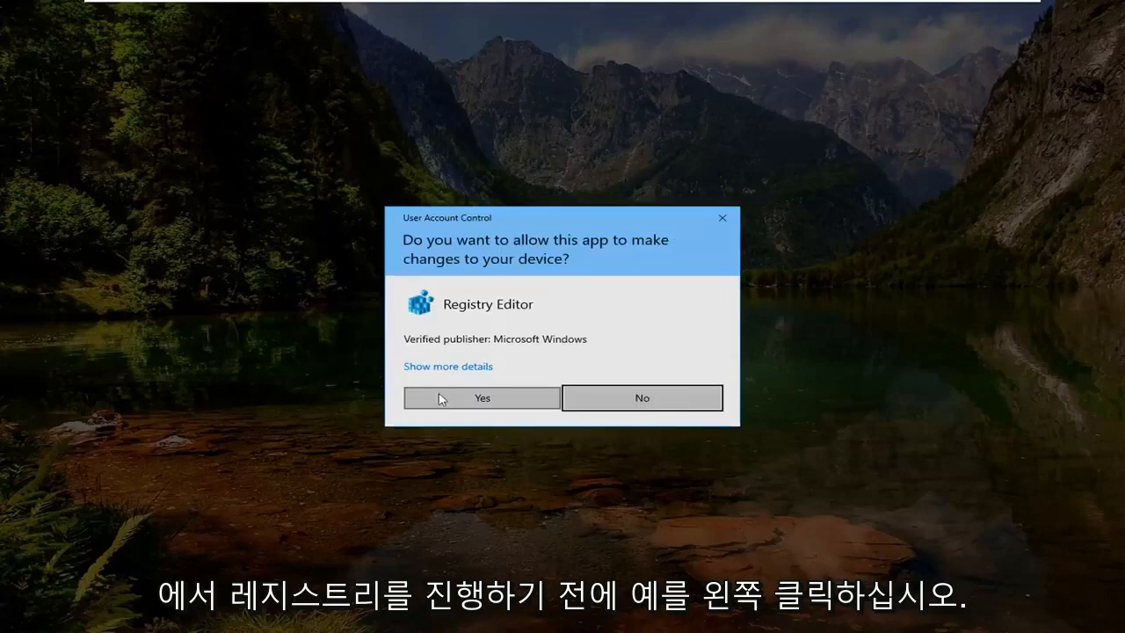
pyautogui.click(481, 397)
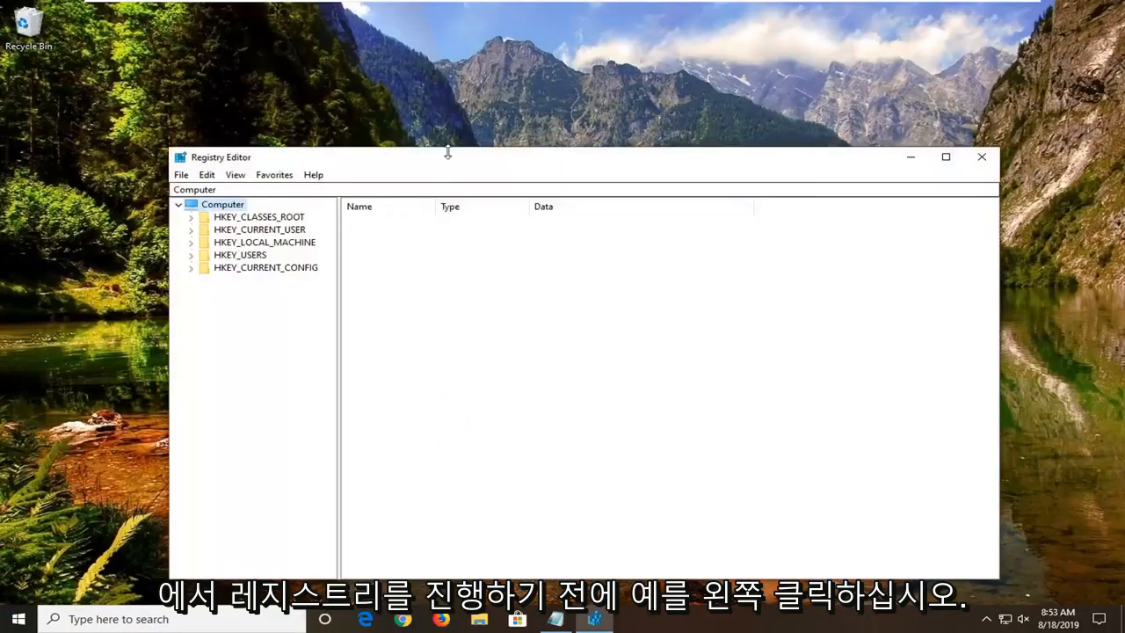
pyautogui.moveTo(447, 157); pyautogui.dragTo(446, 106)
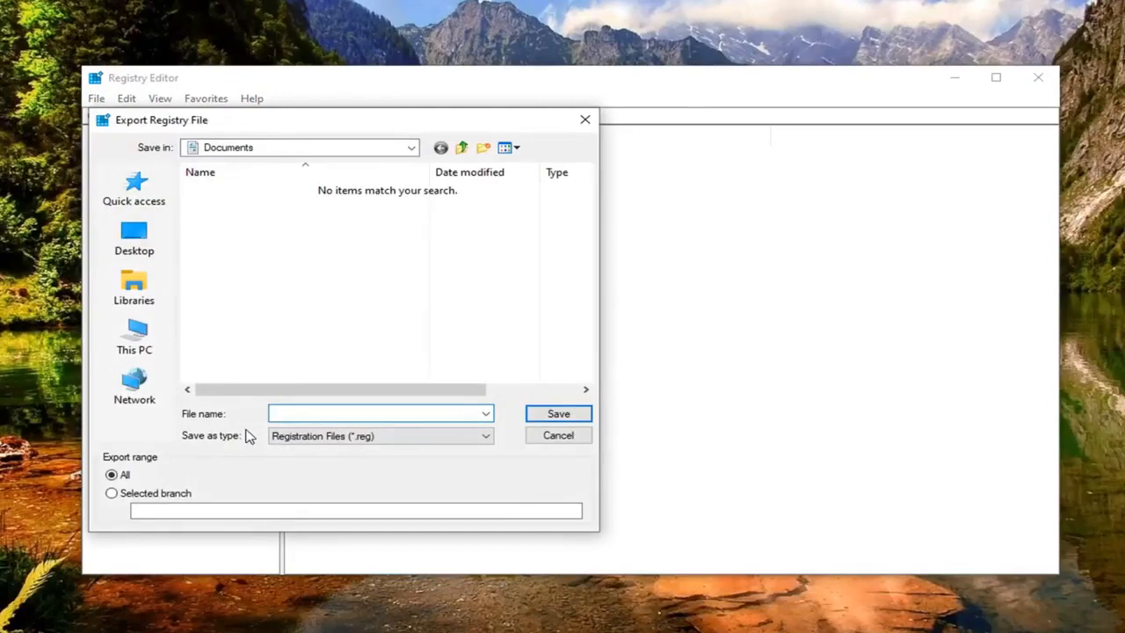
pyautogui.click(380, 414)
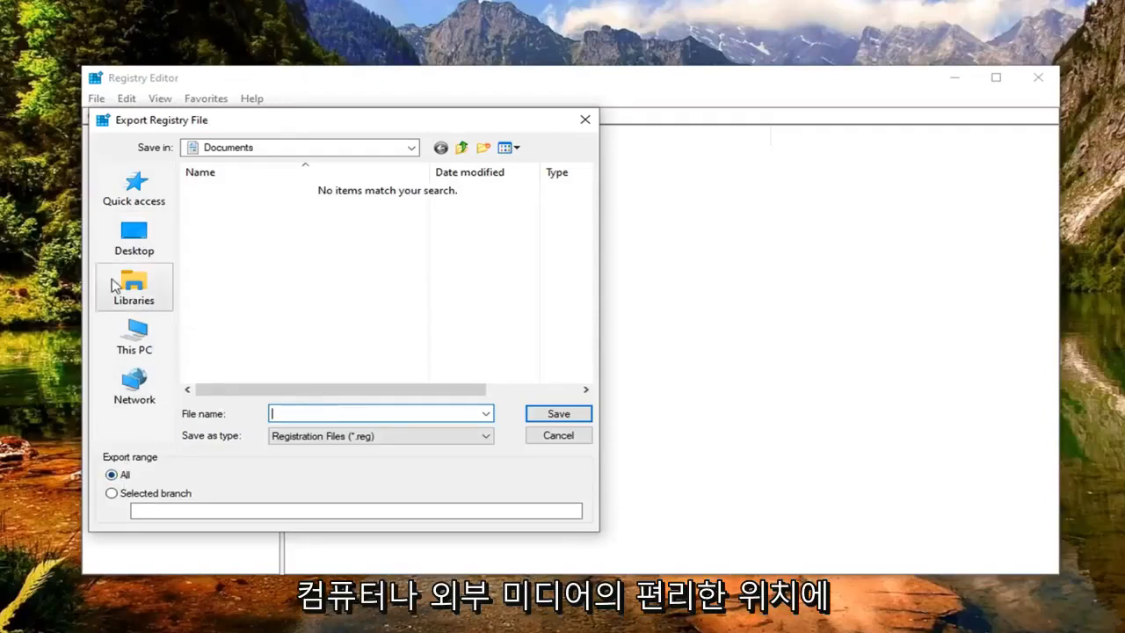
pyautogui.moveTo(513, 440)
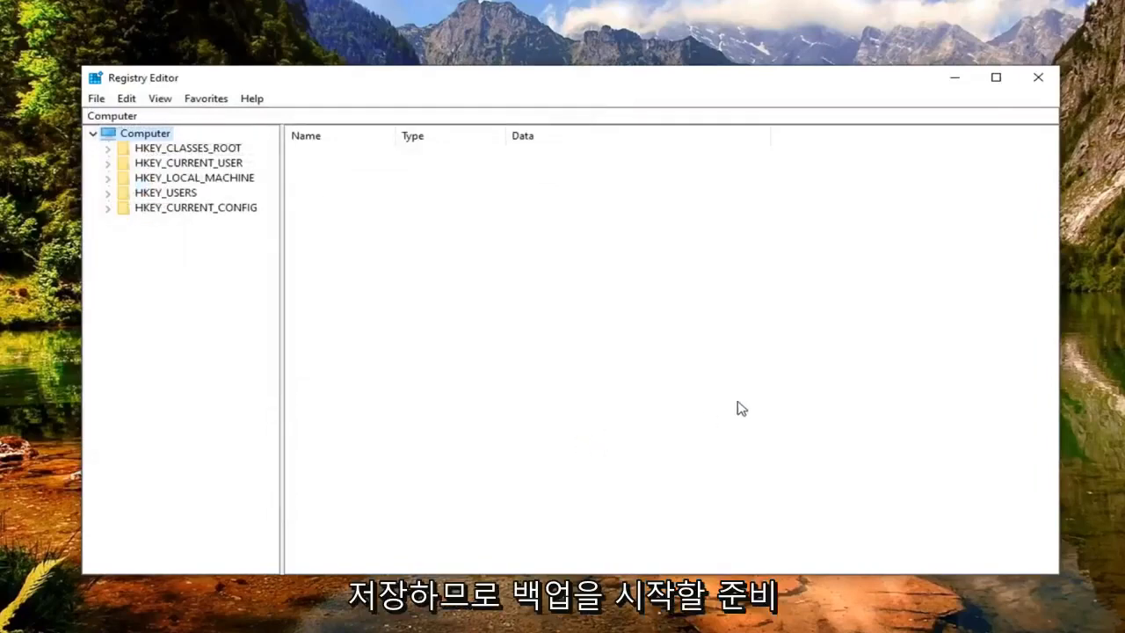
pyautogui.moveTo(352, 383)
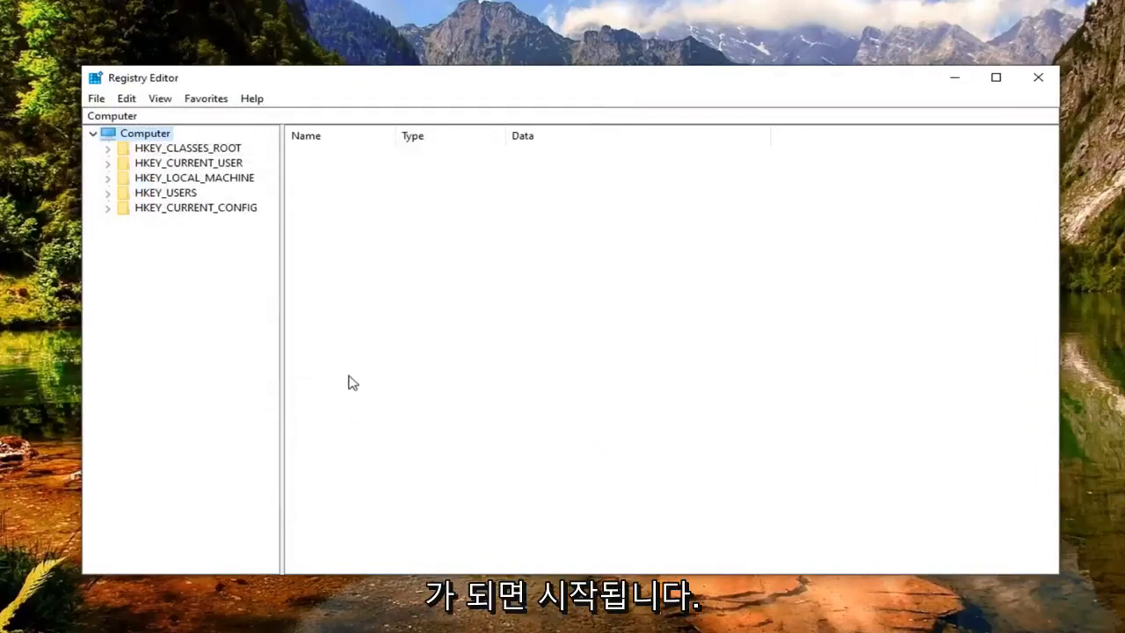
pyautogui.moveTo(119, 179)
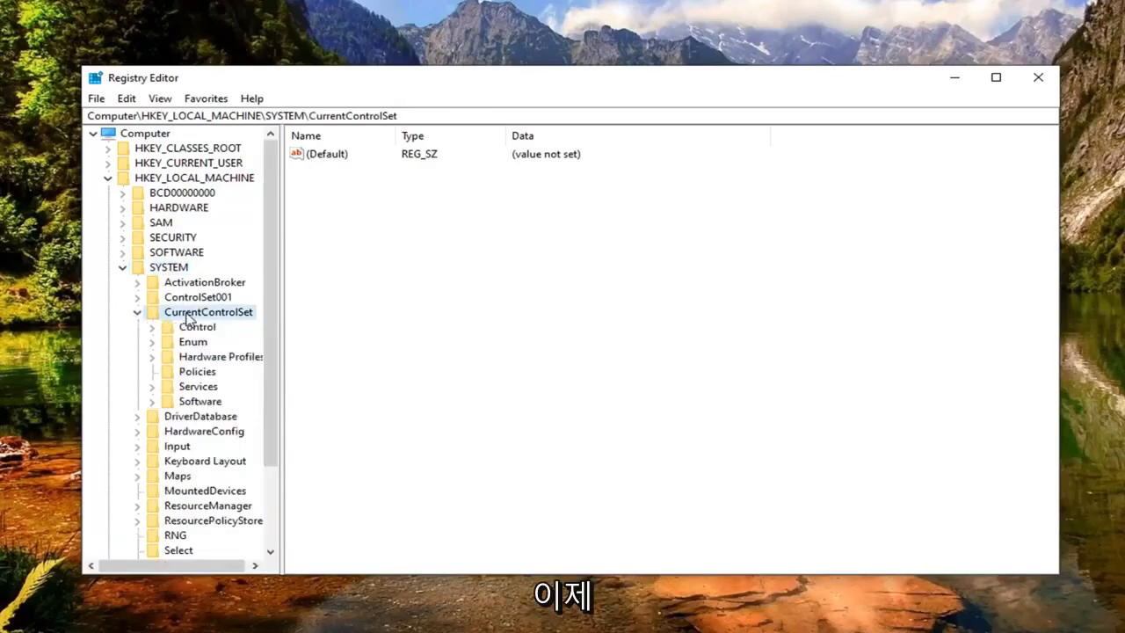
# Expand CurrentControlSet > Control > Class to list its GUID subkeys
pyautogui.click(197, 325)
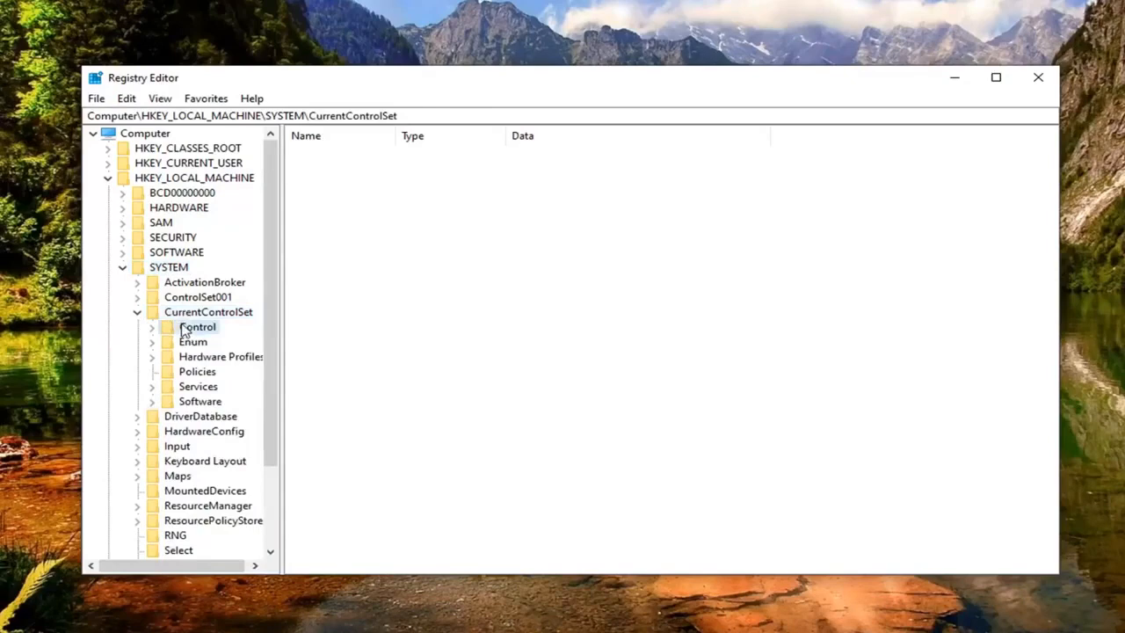
pyautogui.click(196, 325)
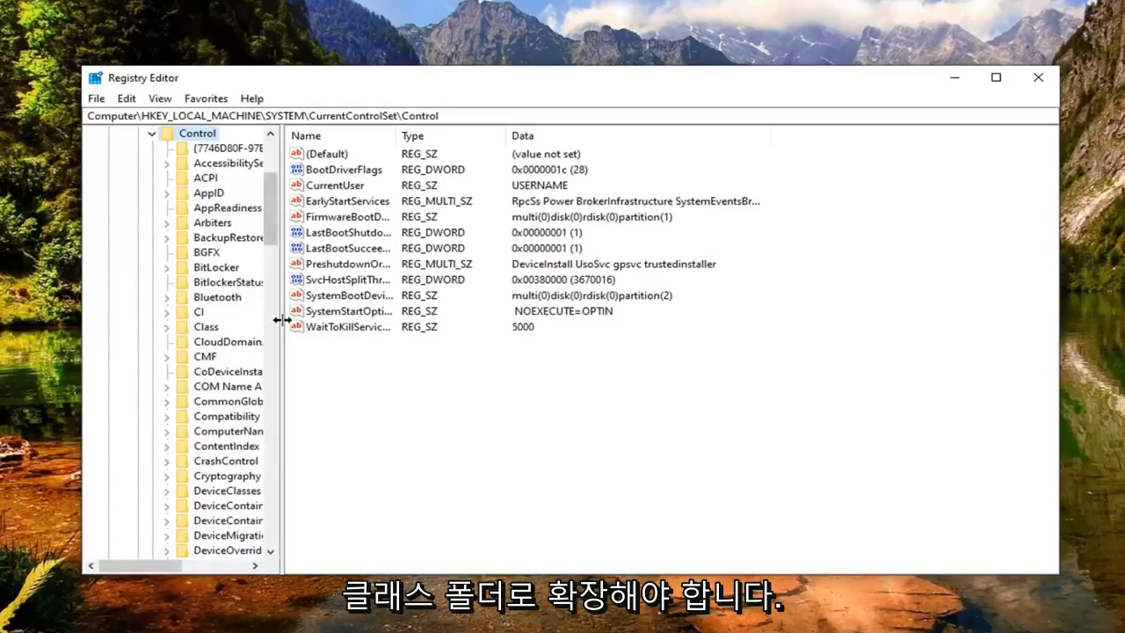
pyautogui.click(206, 326)
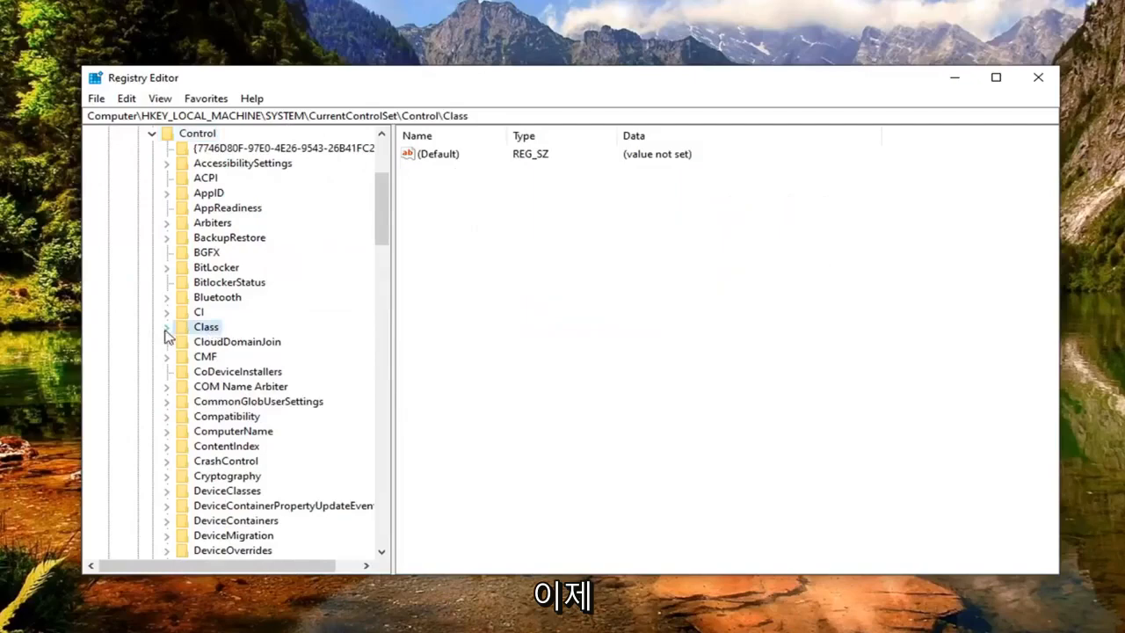
pyautogui.click(165, 326)
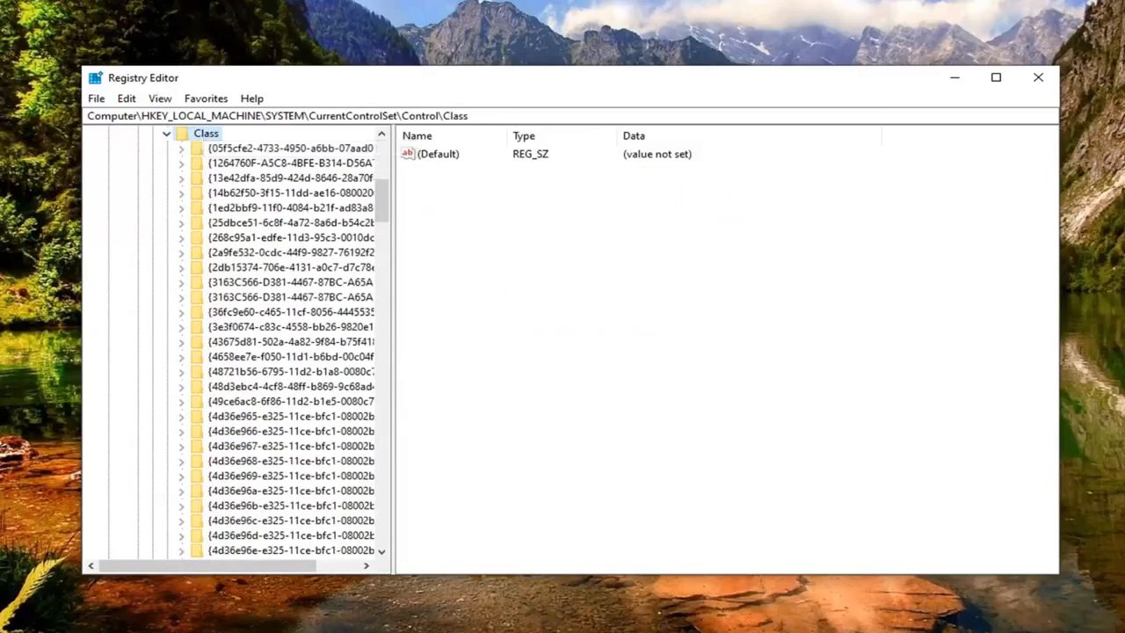
# Find the keyboard class key by GUID 4D36E96B-E325-11CE-BFC1-08002BE10318
pyautogui.click(127, 98)
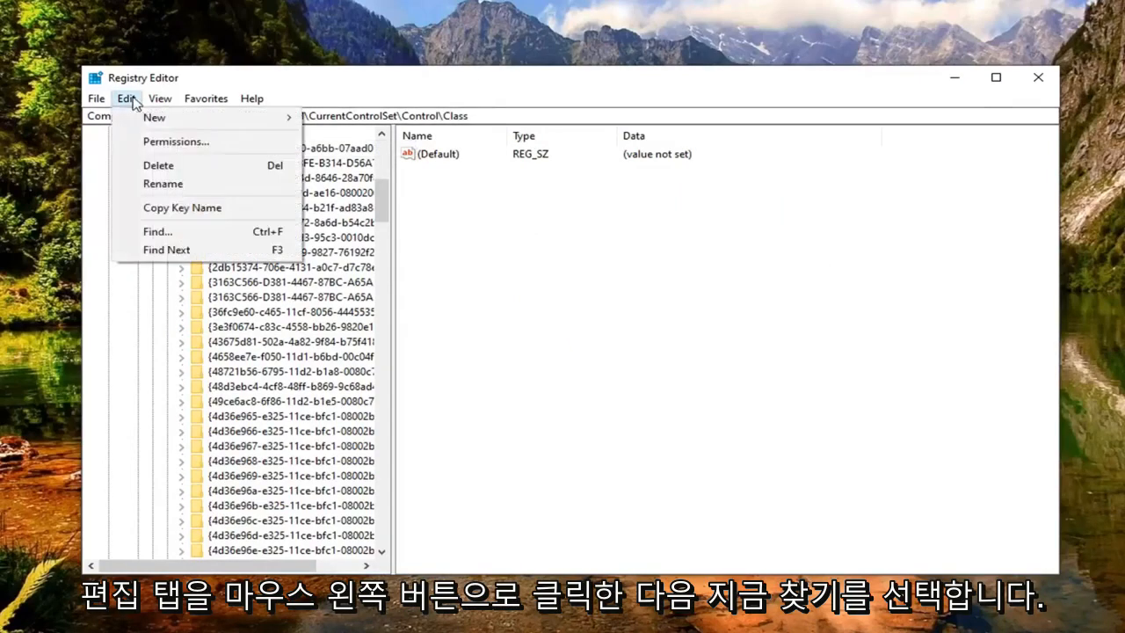
pyautogui.click(157, 232)
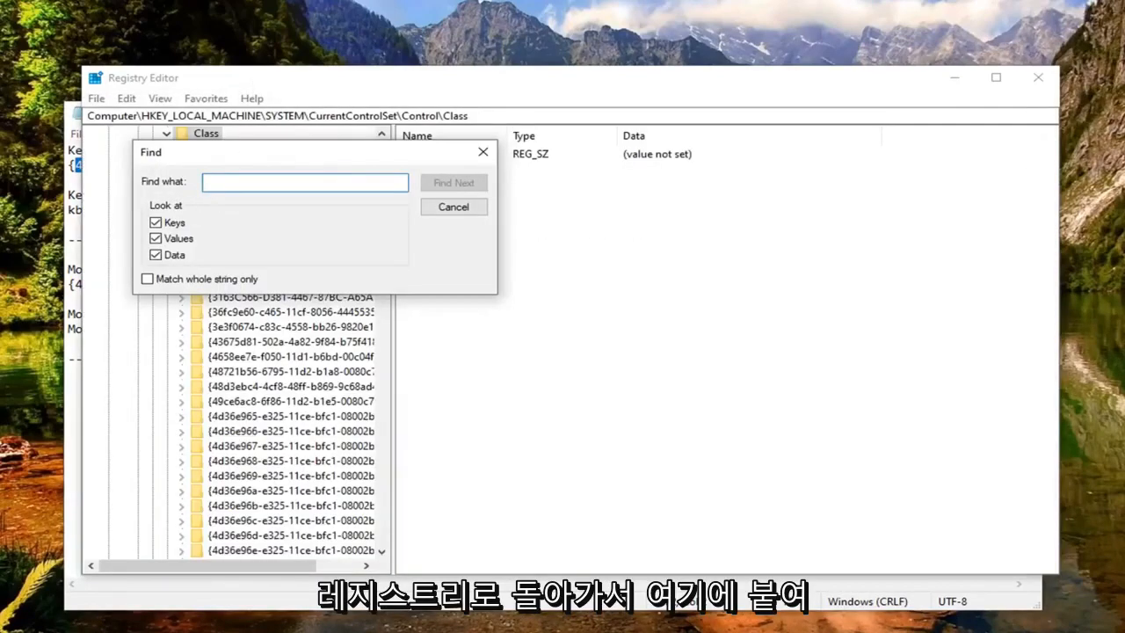
pyautogui.write('4D36E96B-E325-11CE-BFC1-08002BE10318')
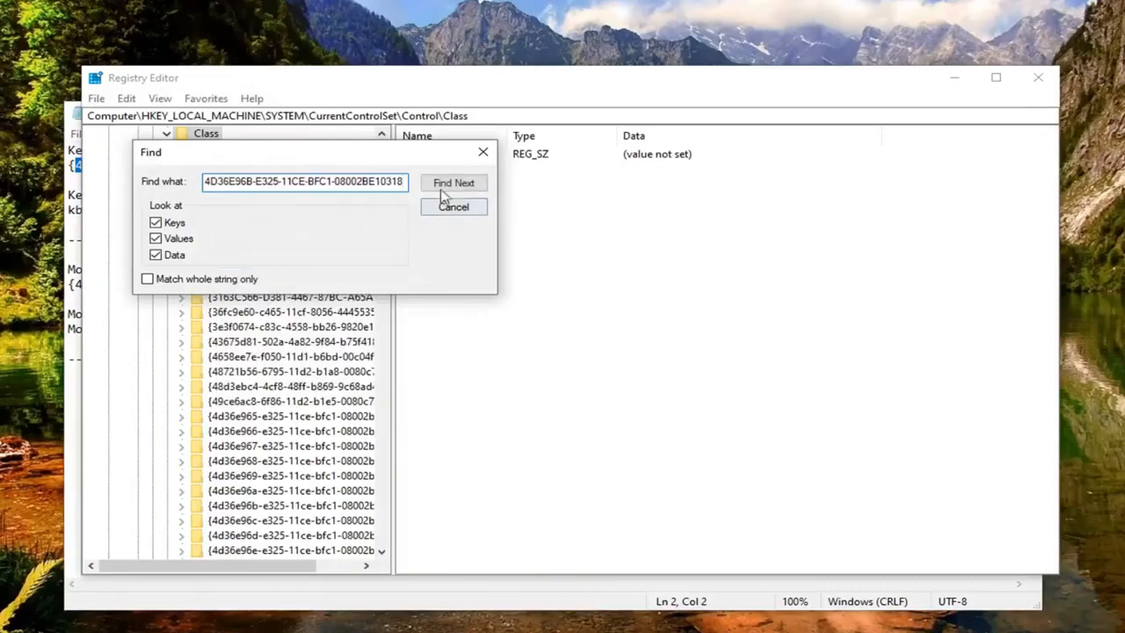
pyautogui.click(453, 182)
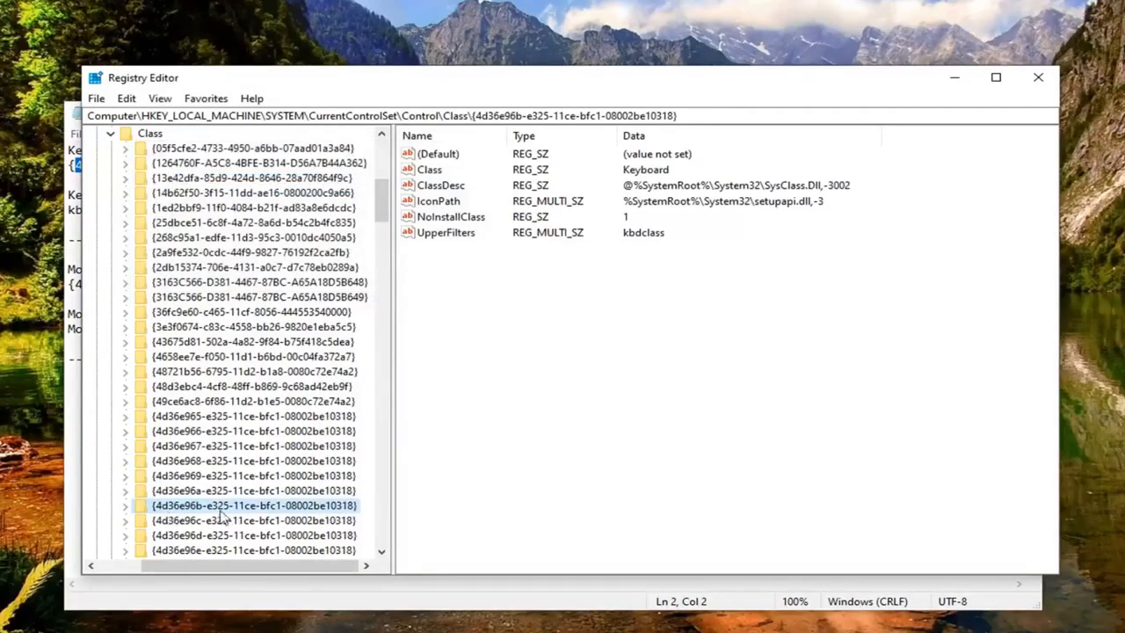
pyautogui.moveTo(493, 234)
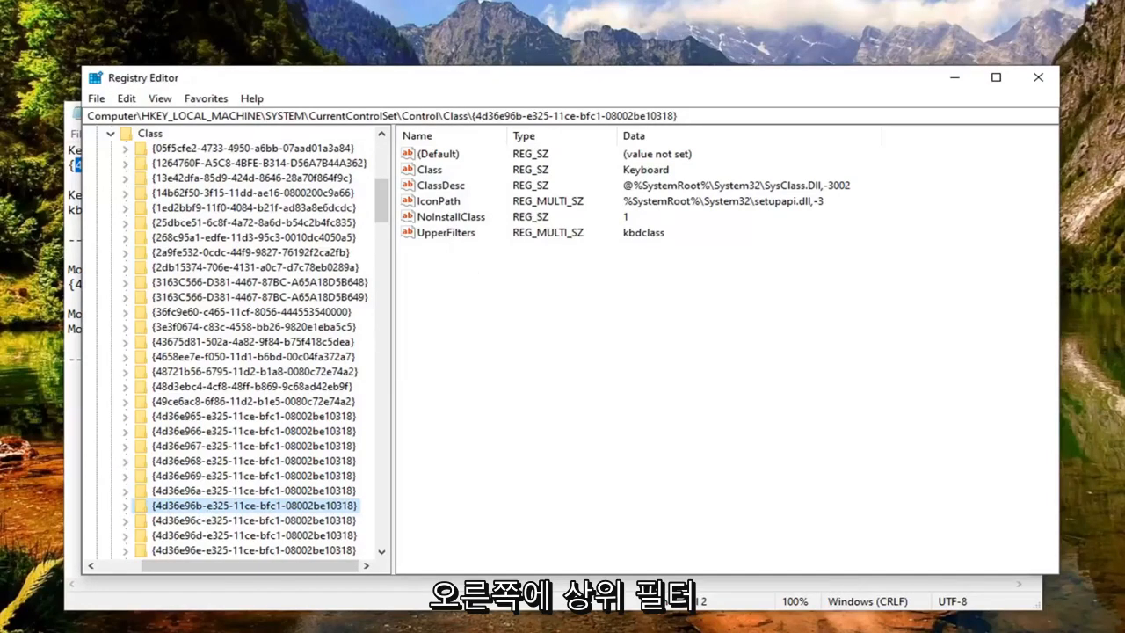
# Edit the keyboard key's UpperFilters to kbdclass and accept the REG_MULTI_SZ empty-strings warning
pyautogui.click(447, 233)
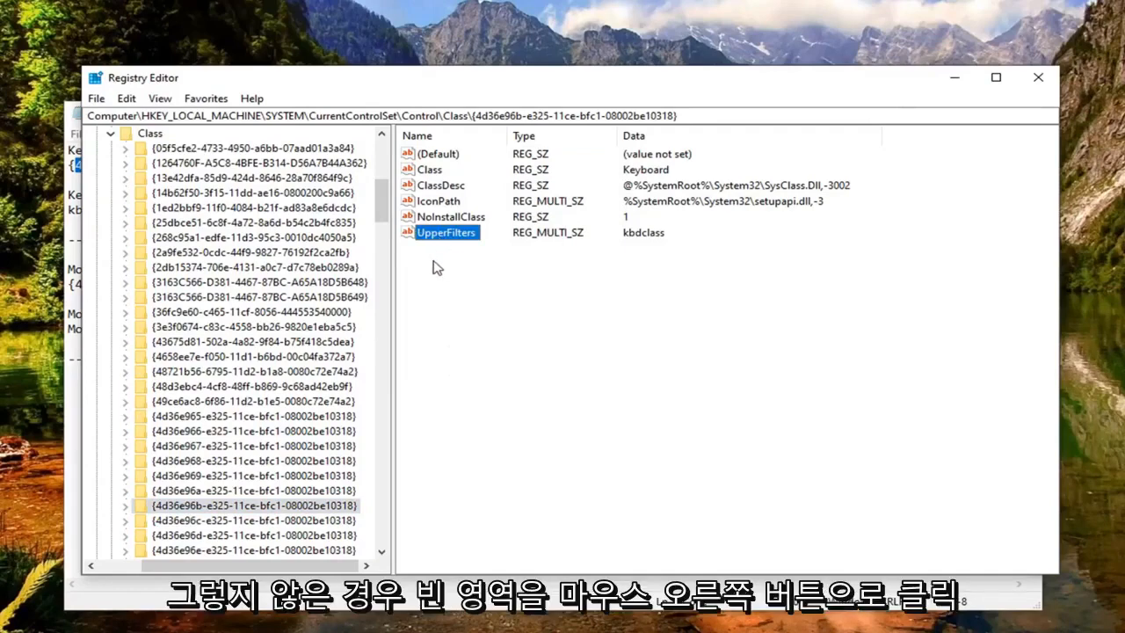
pyautogui.rightClick(436, 267)
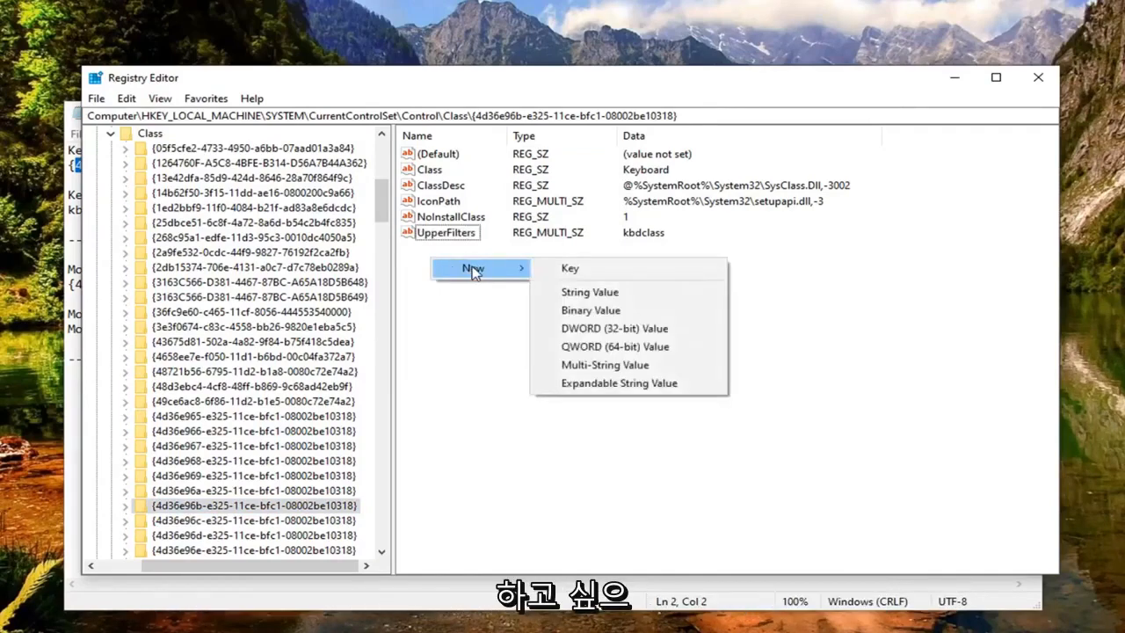
pyautogui.moveTo(604, 364)
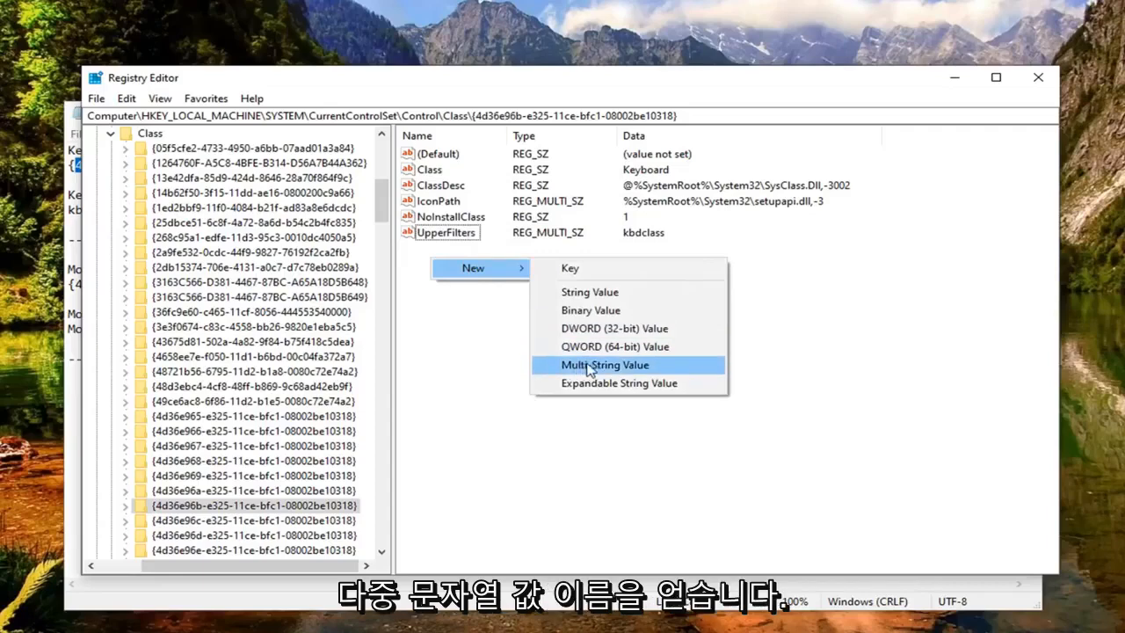
pyautogui.click(605, 364)
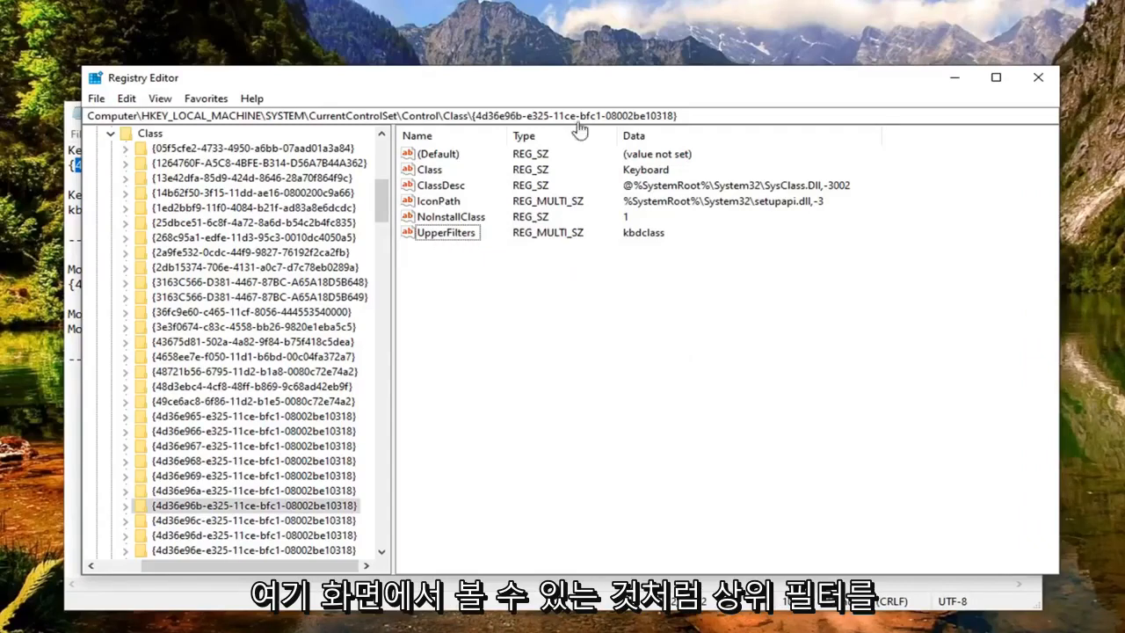
pyautogui.doubleClick(447, 232)
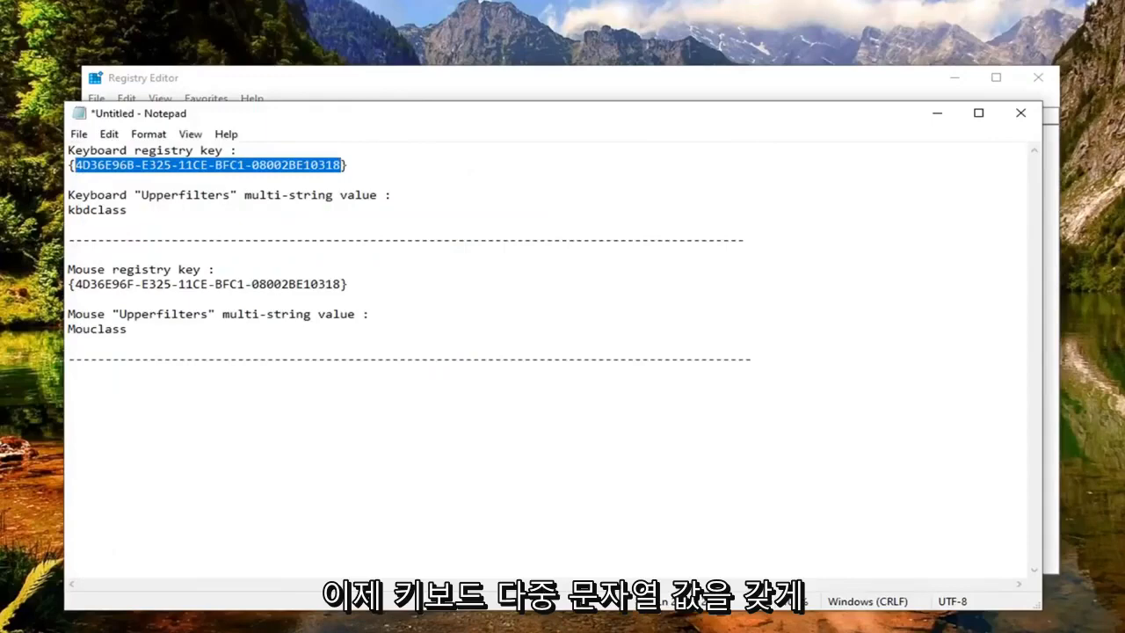
pyautogui.doubleClick(97, 209)
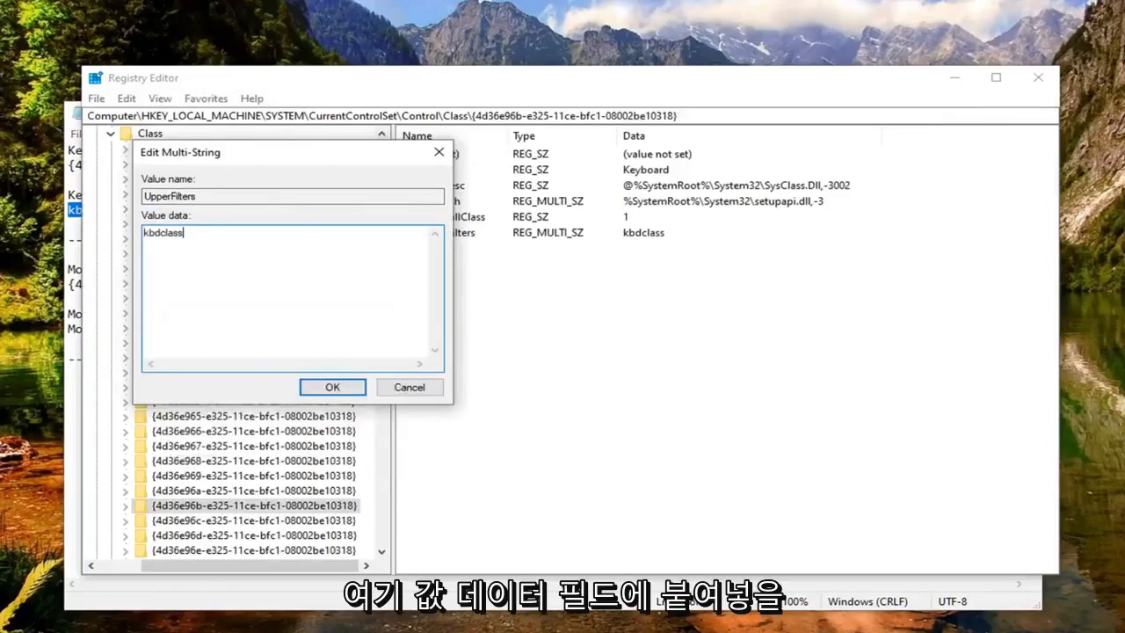
pyautogui.click(332, 387)
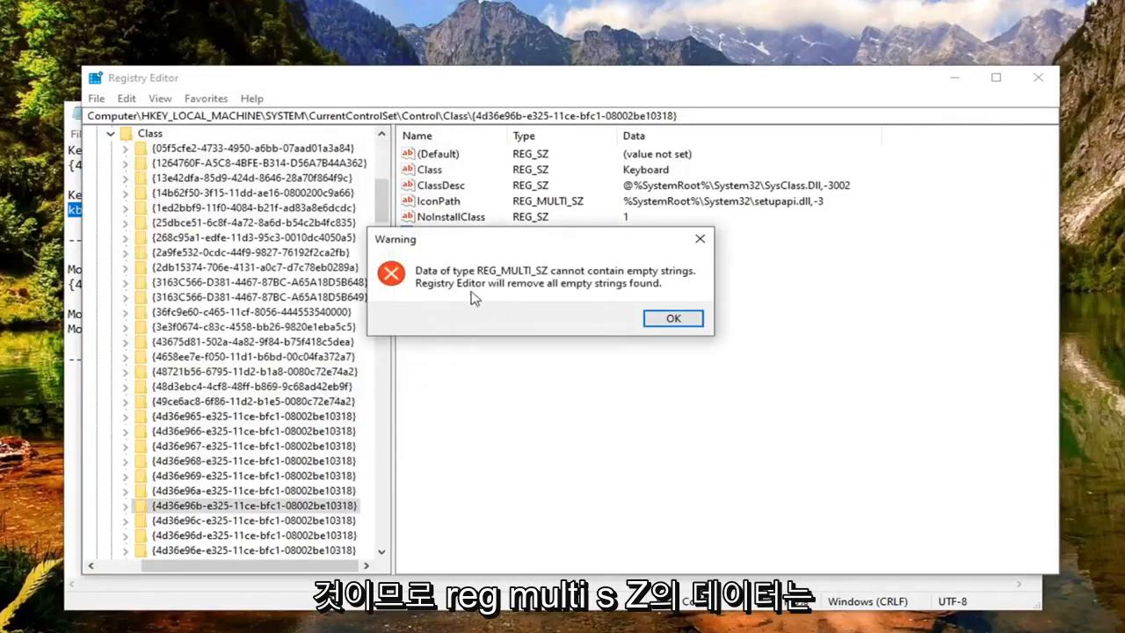
pyautogui.moveTo(510, 281)
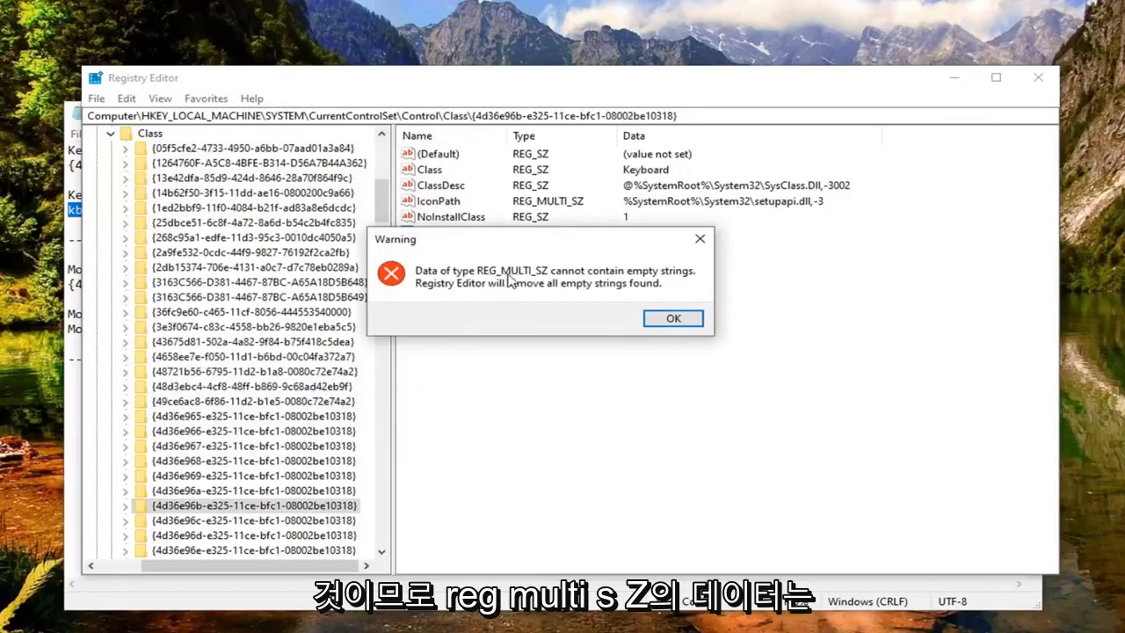
pyautogui.moveTo(577, 288)
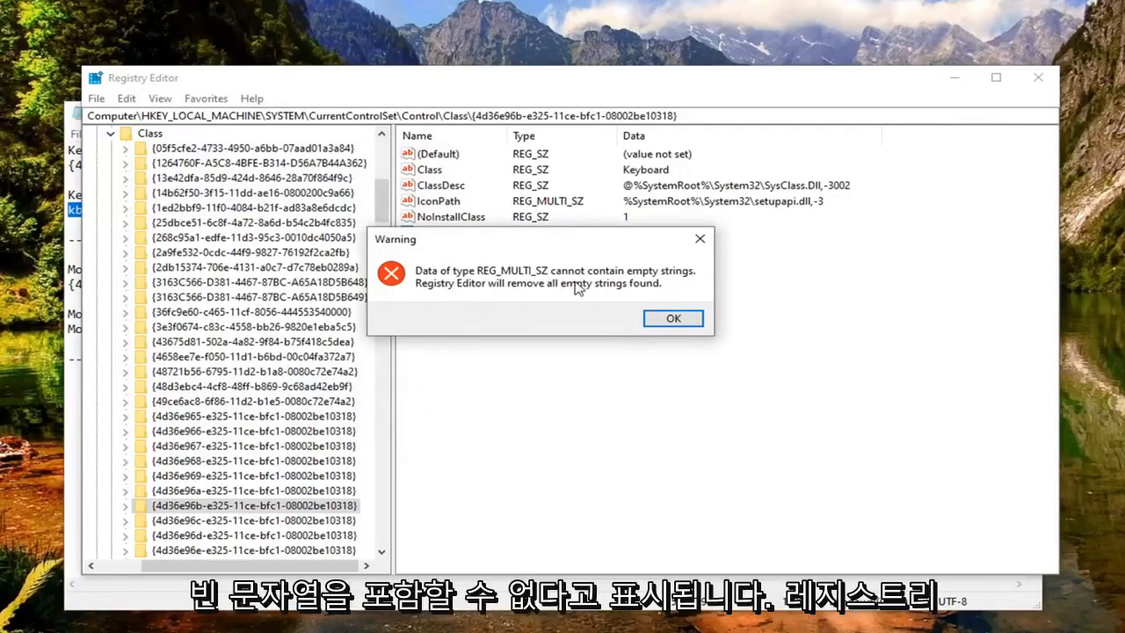
pyautogui.moveTo(501, 299)
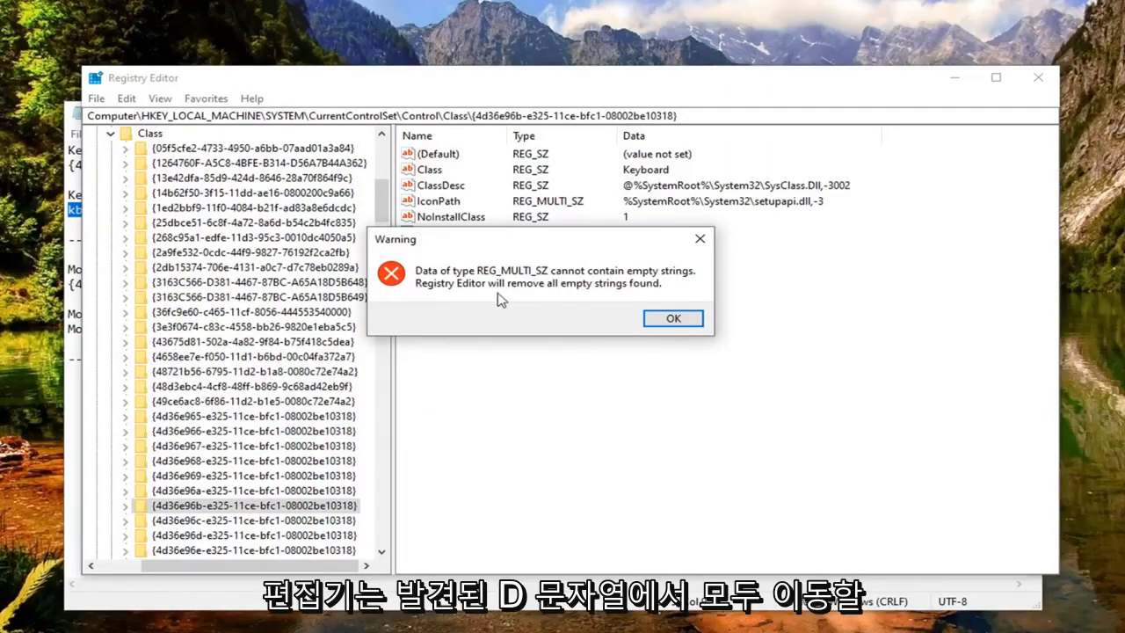
pyautogui.click(671, 318)
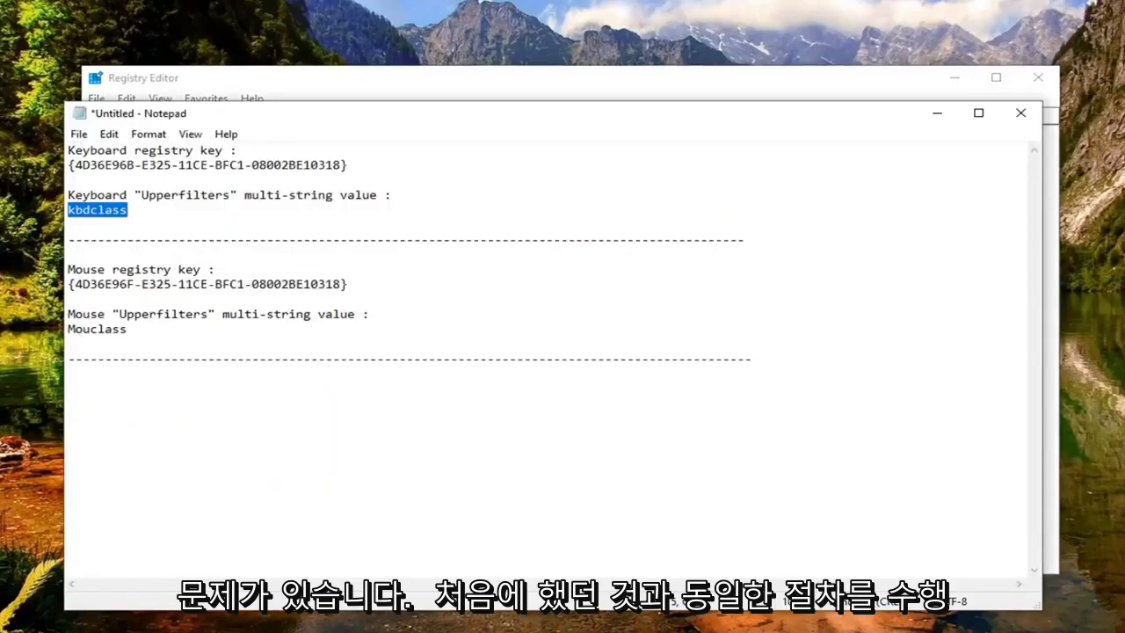
# Find the mouse class key {4D36E96F-E325-11CE-BFC1-08002BE10318} and select its UpperFilters value
pyautogui.doubleClick(211, 283)
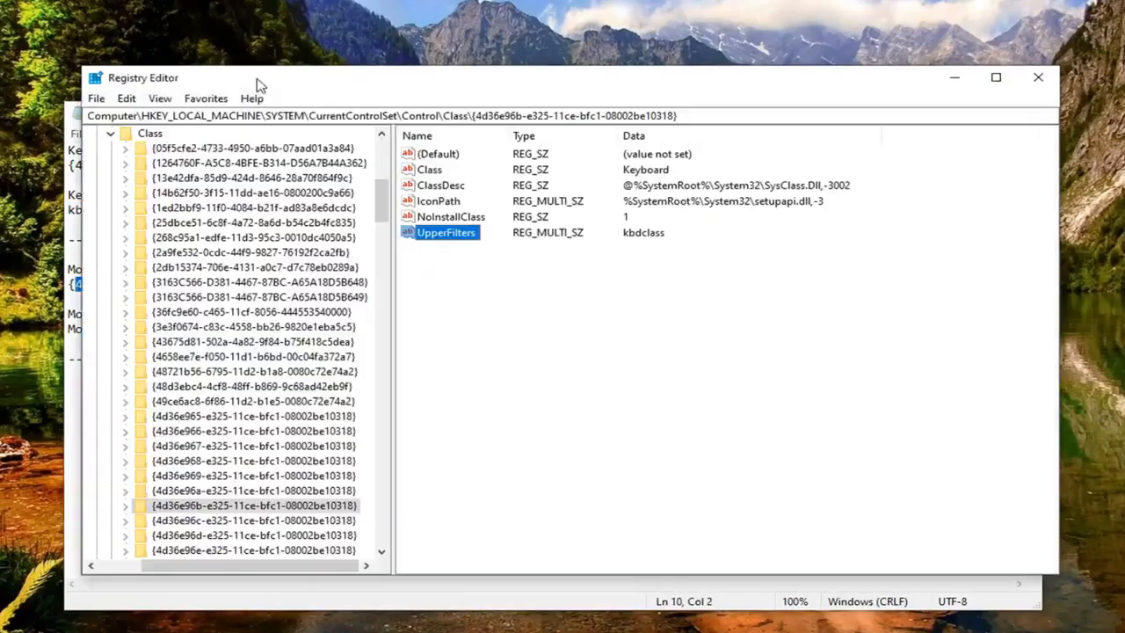
pyautogui.click(158, 98)
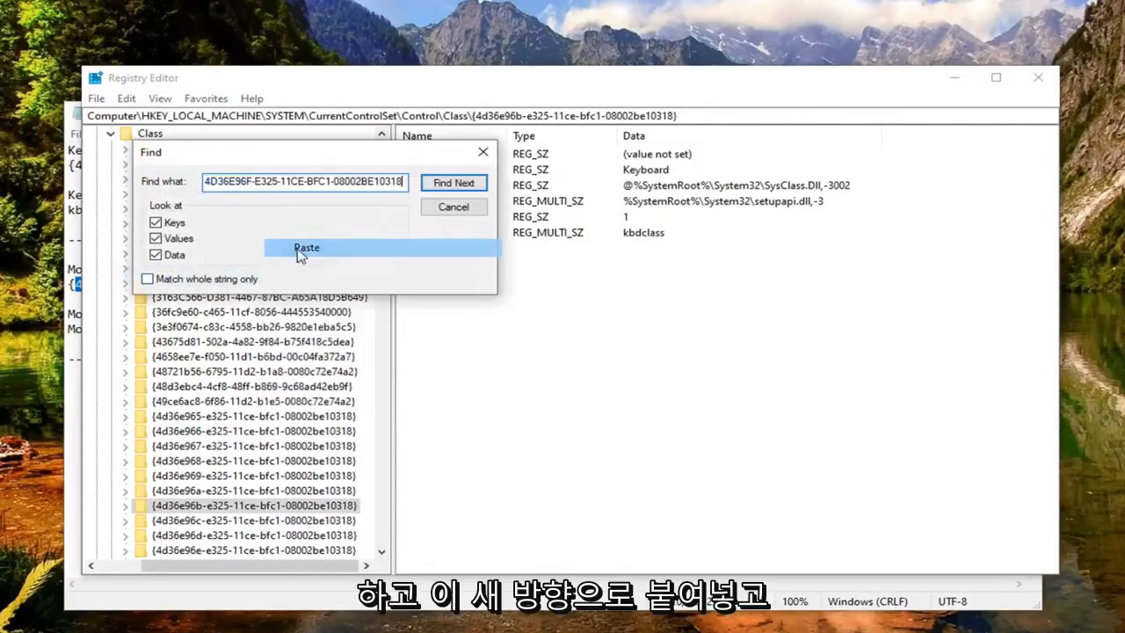
pyautogui.click(306, 248)
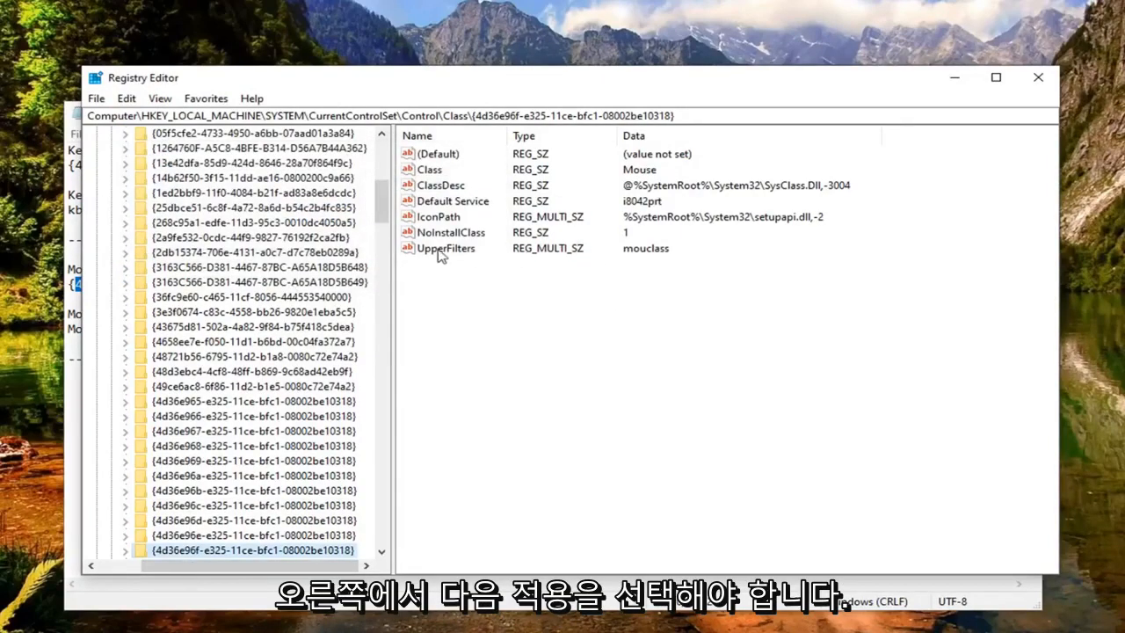
pyautogui.click(447, 248)
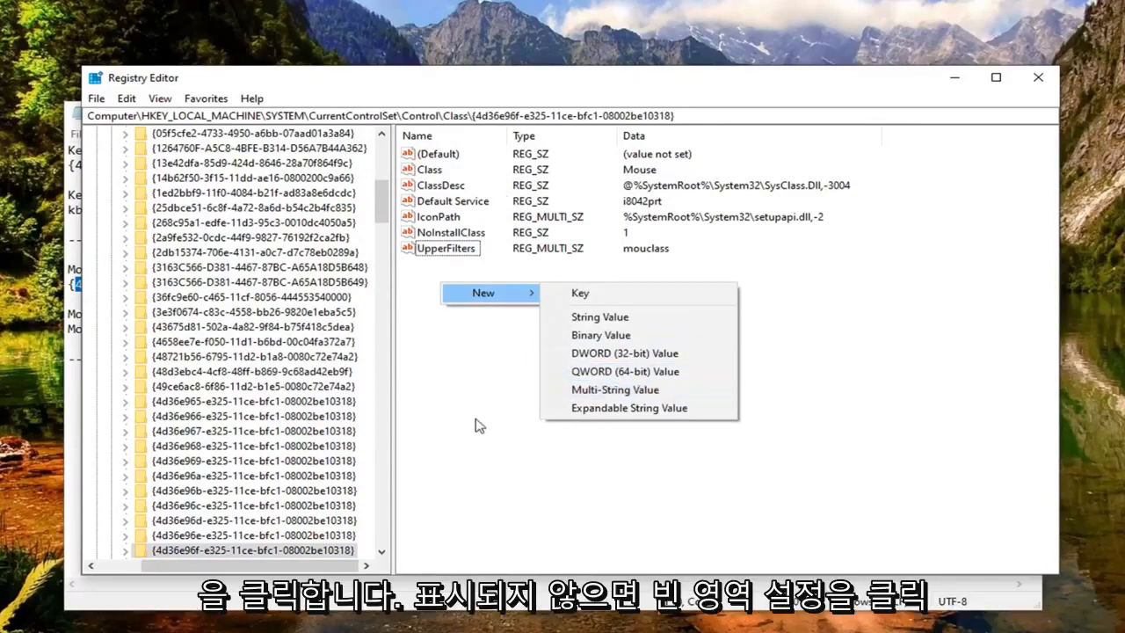
# Replace the mouse key's UpperFilters data with mouclass and accept the empty-strings warning
pyautogui.click(447, 248)
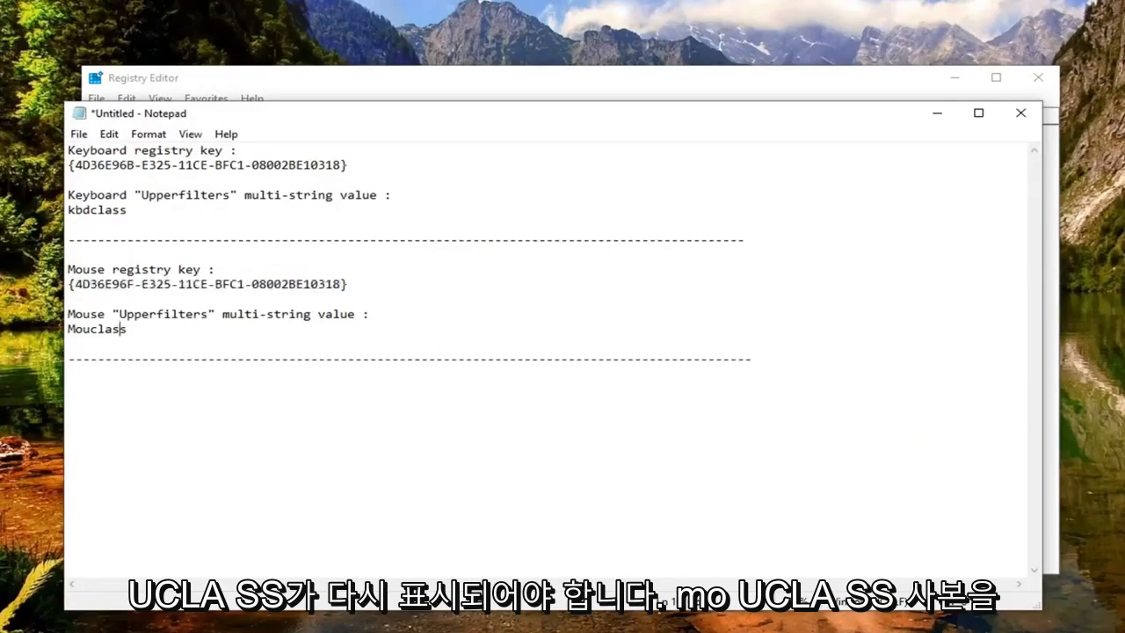
pyautogui.doubleClick(96, 328)
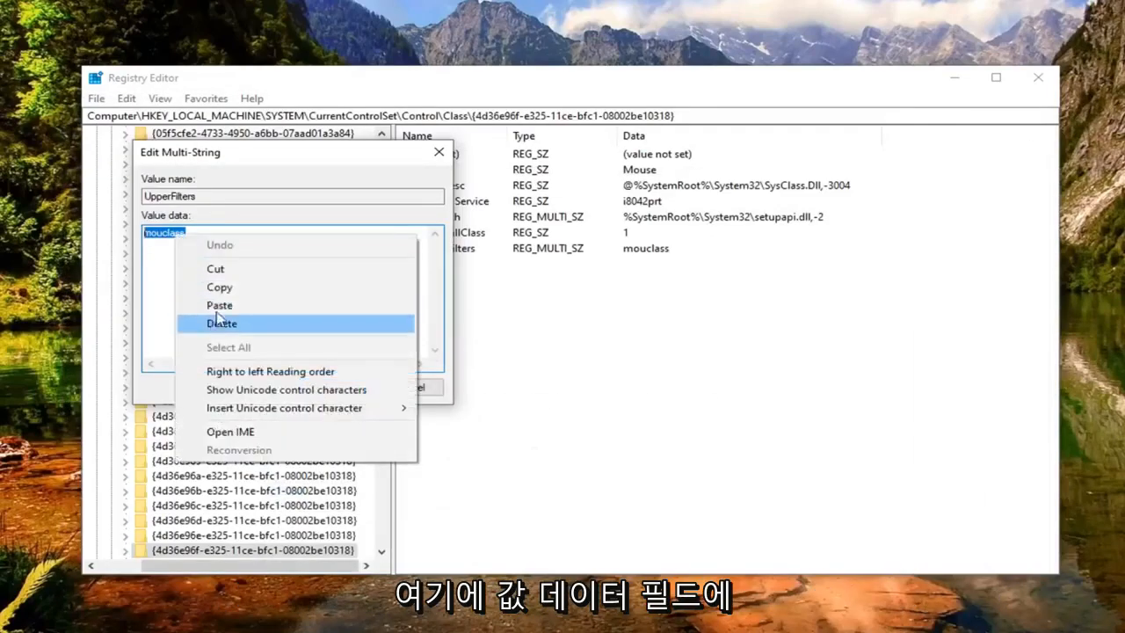
pyautogui.click(218, 306)
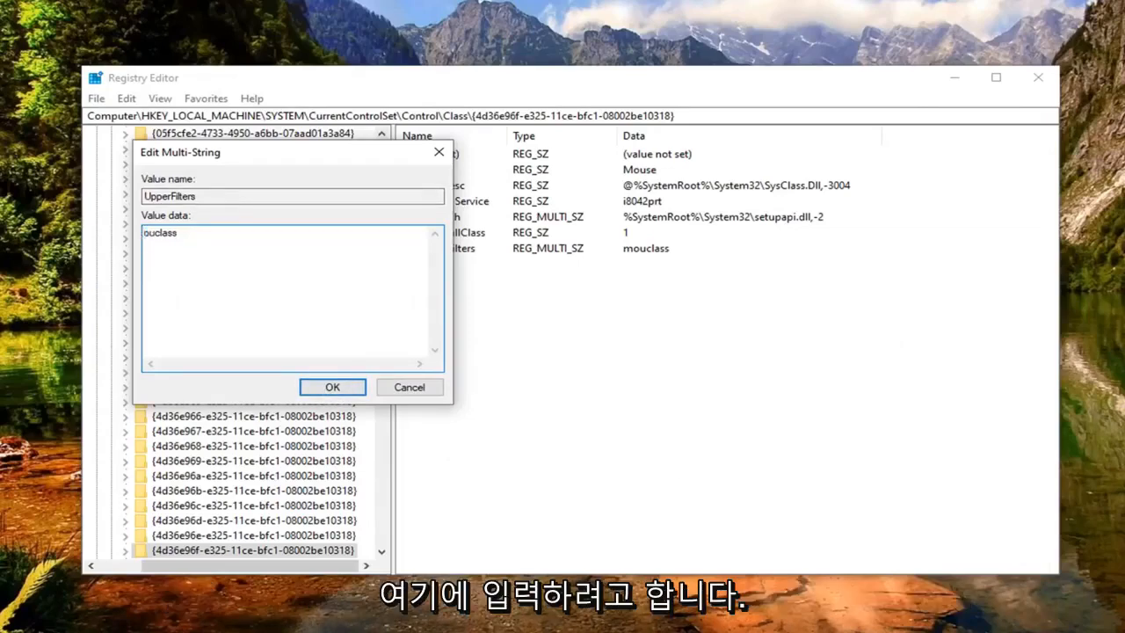
pyautogui.write('mouclass')
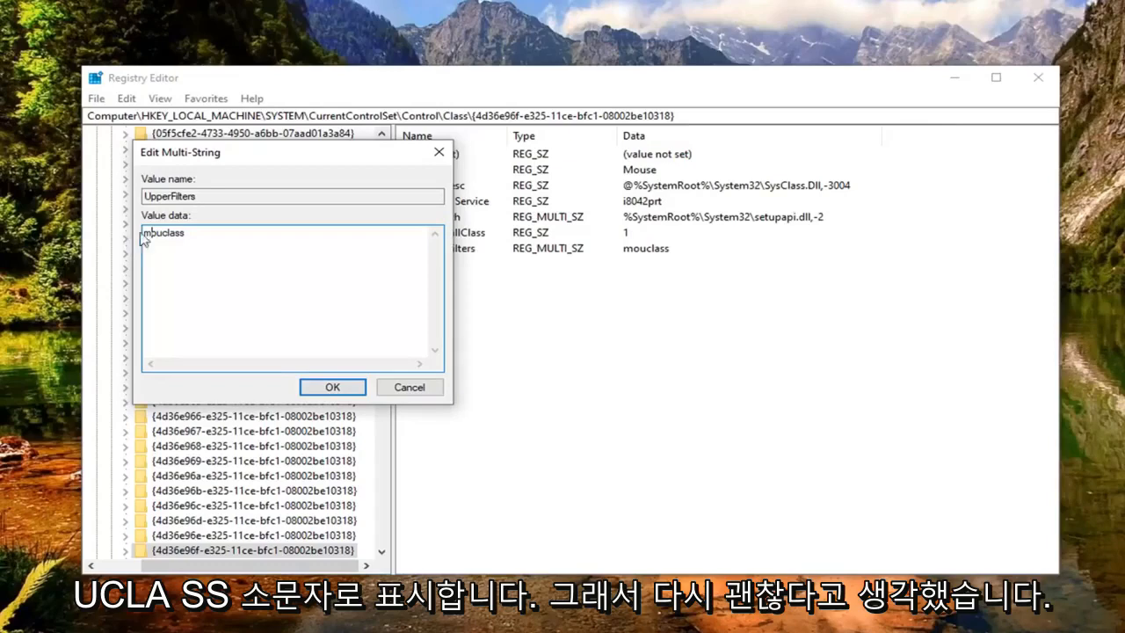
pyautogui.click(332, 387)
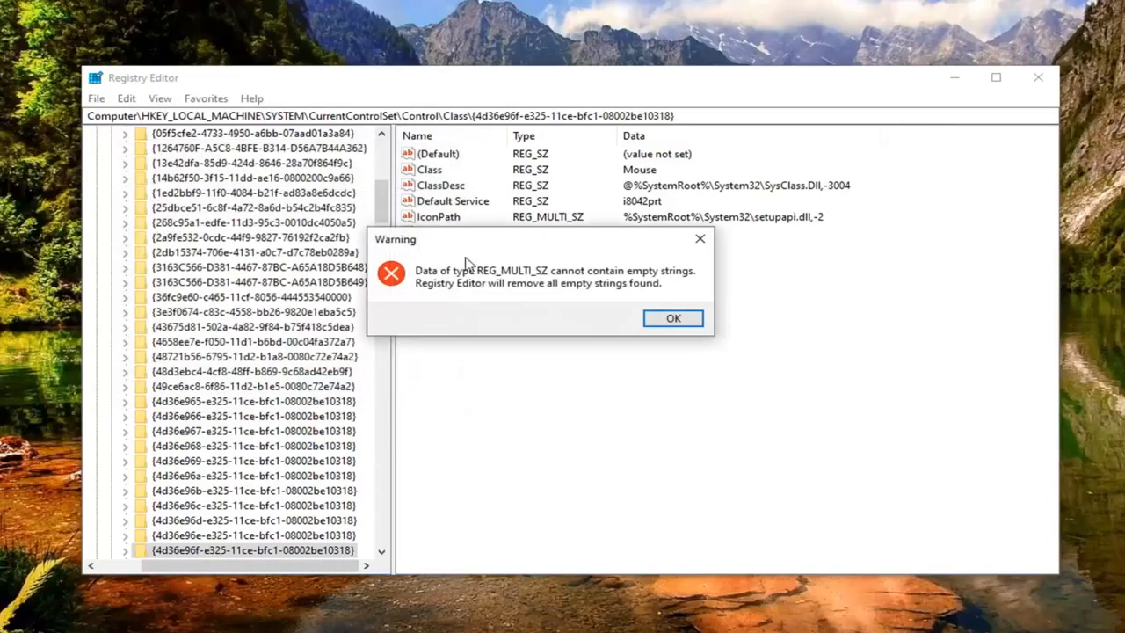
pyautogui.moveTo(572, 313)
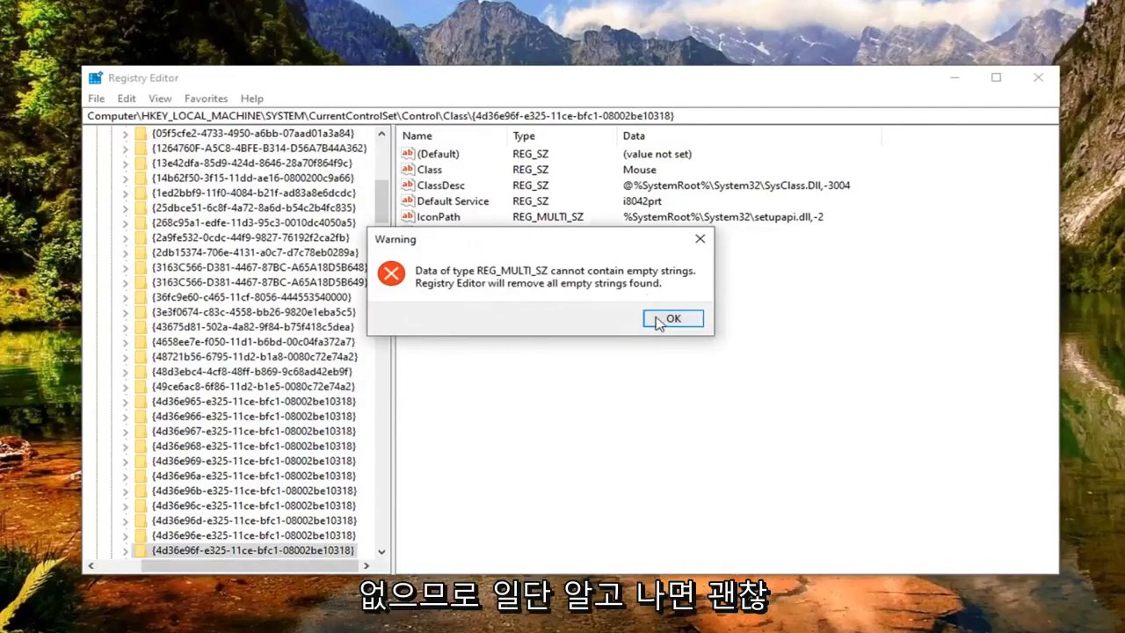
pyautogui.click(672, 318)
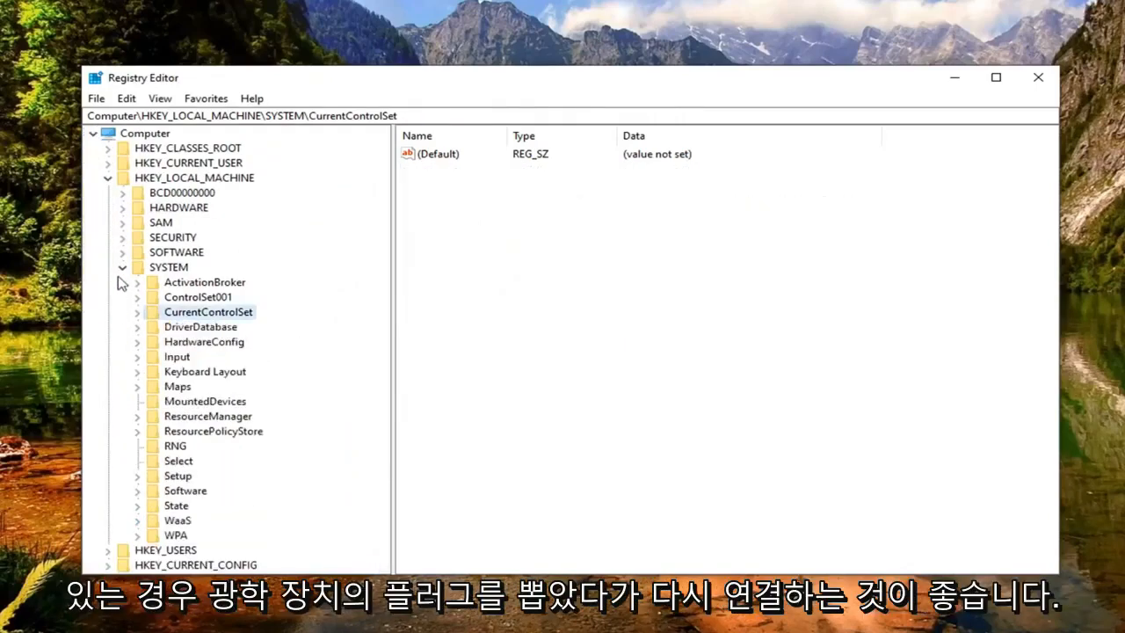
# Collapse SYSTEM and HKEY_LOCAL_MACHINE, then close Registry Editor
pyautogui.click(107, 176)
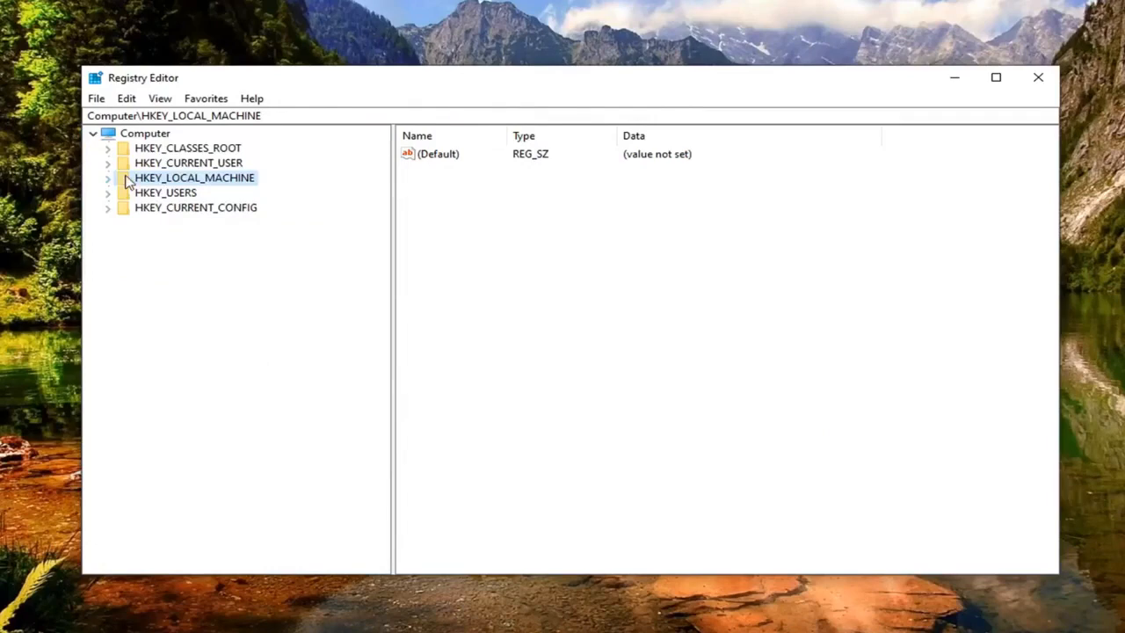
pyautogui.click(144, 133)
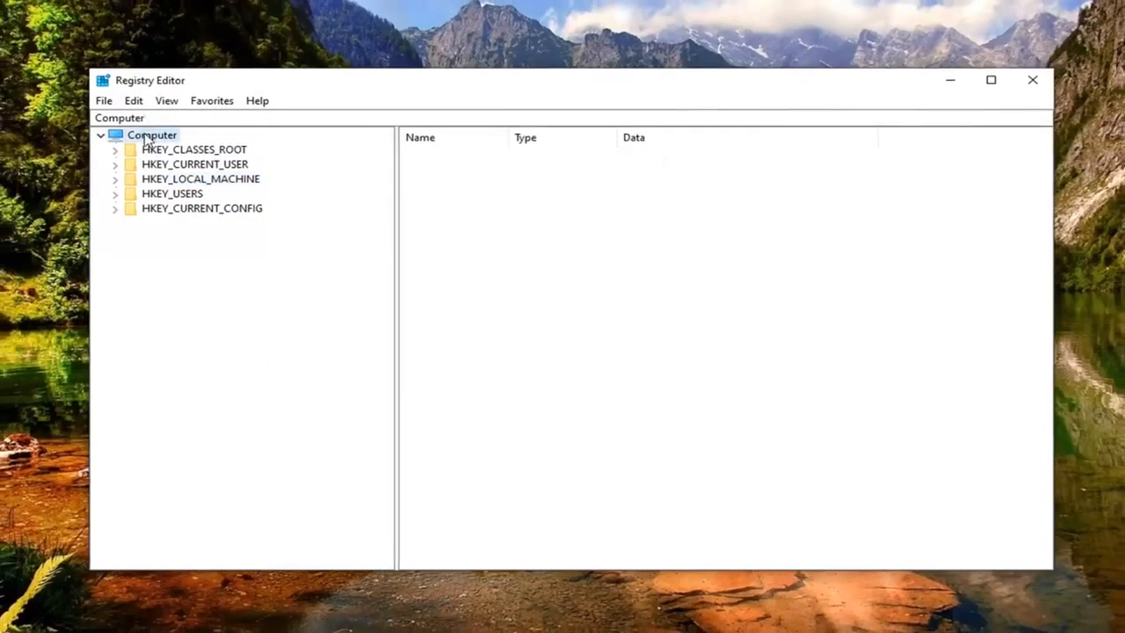
pyautogui.click(1032, 79)
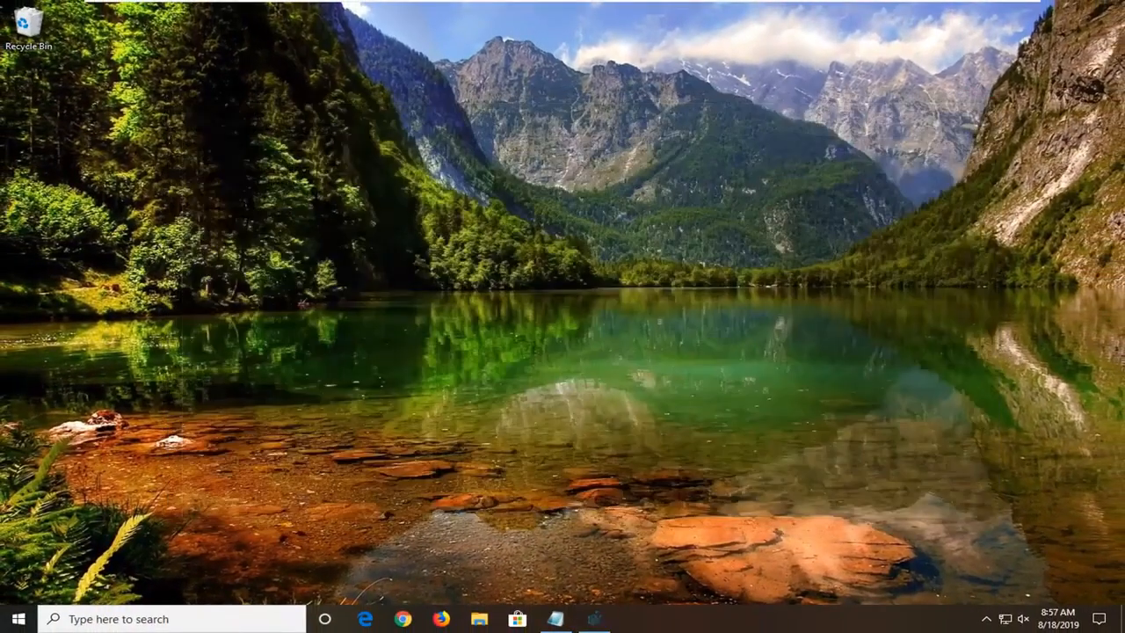